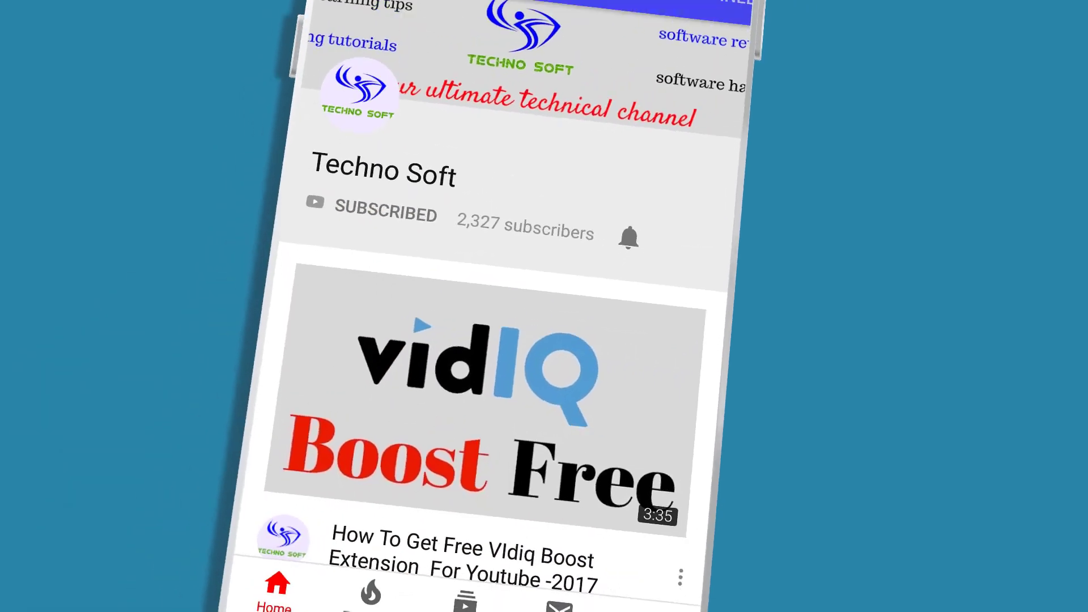
# Bring up Chrome on the openload page and open the Extensions page from the ⋮ menu.
pyautogui.click(629, 240)
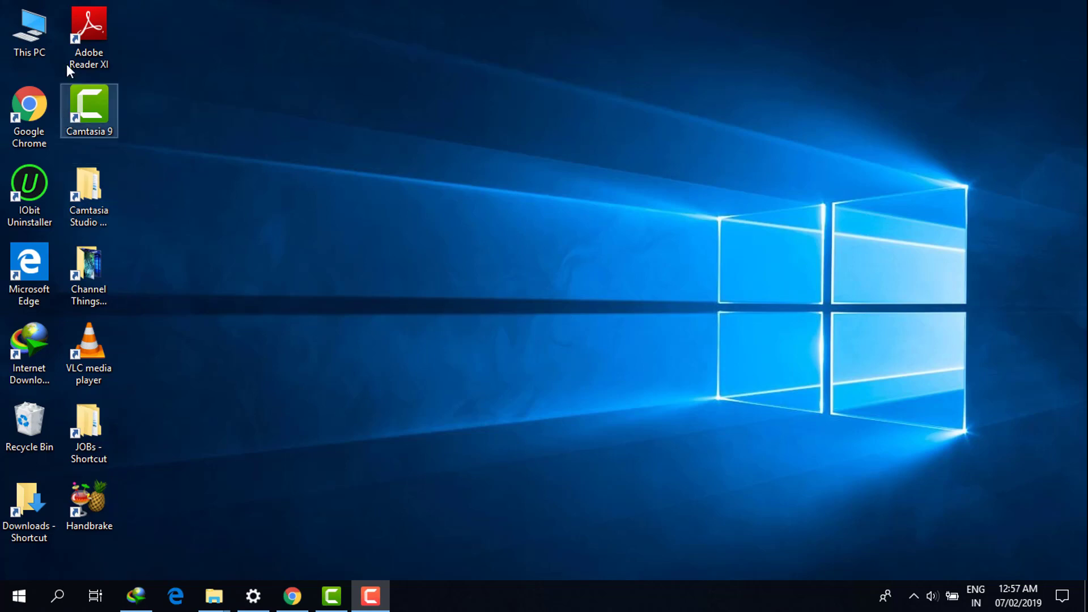
pyautogui.click(29, 270)
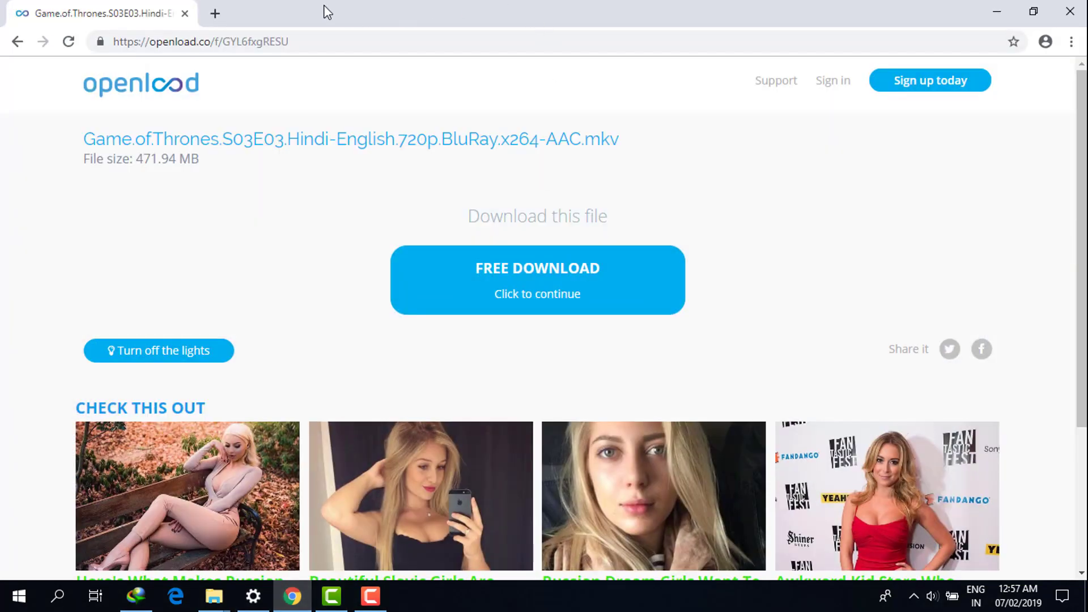
pyautogui.click(1065, 41)
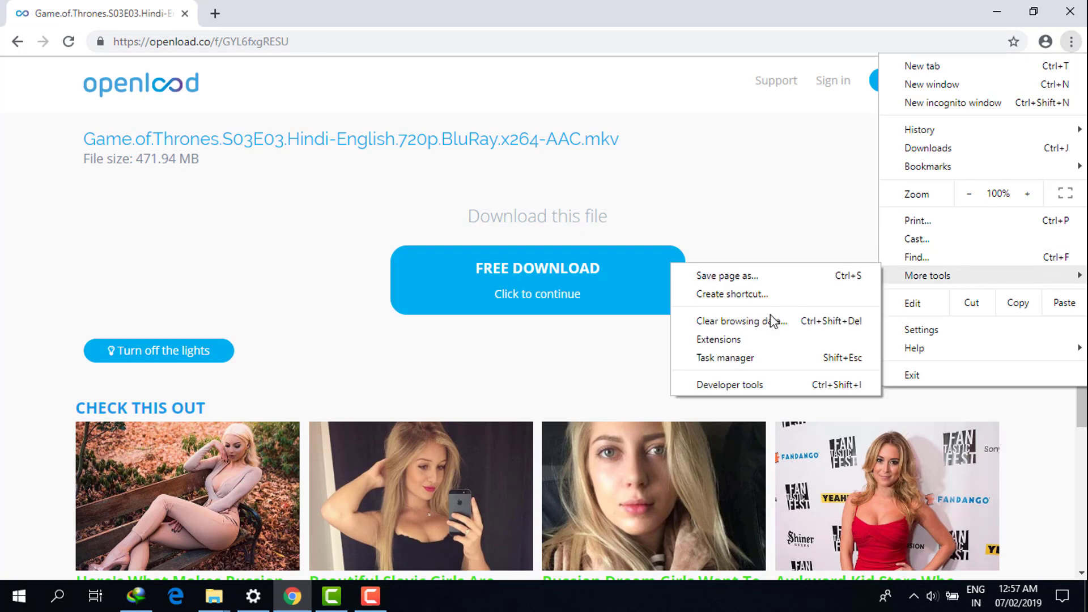
pyautogui.click(719, 340)
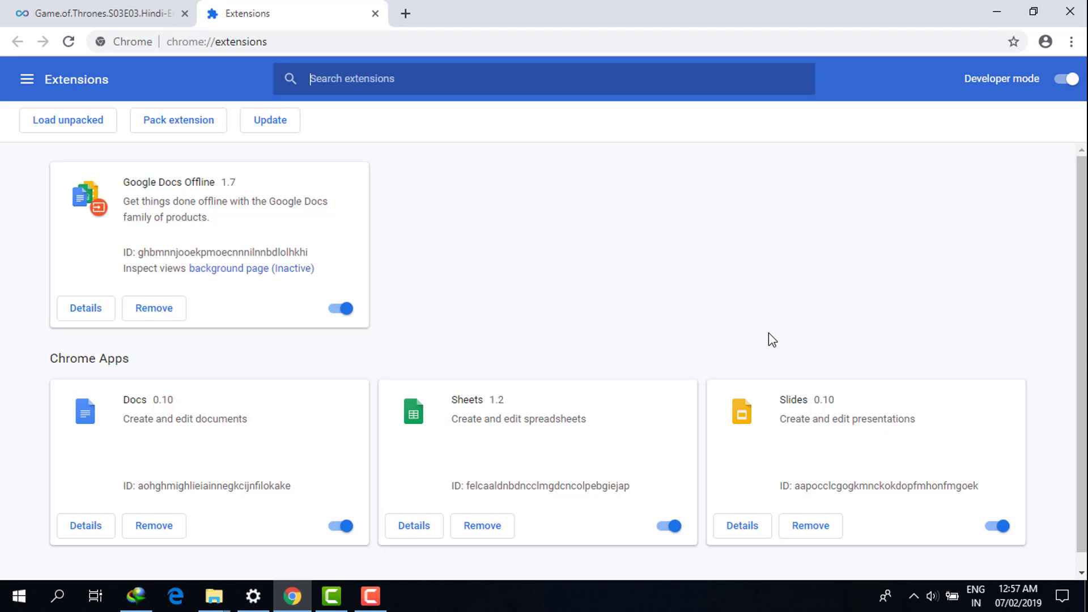
# Scroll through the openload tab, then return to the Extensions page.
pyautogui.scroll(-3)
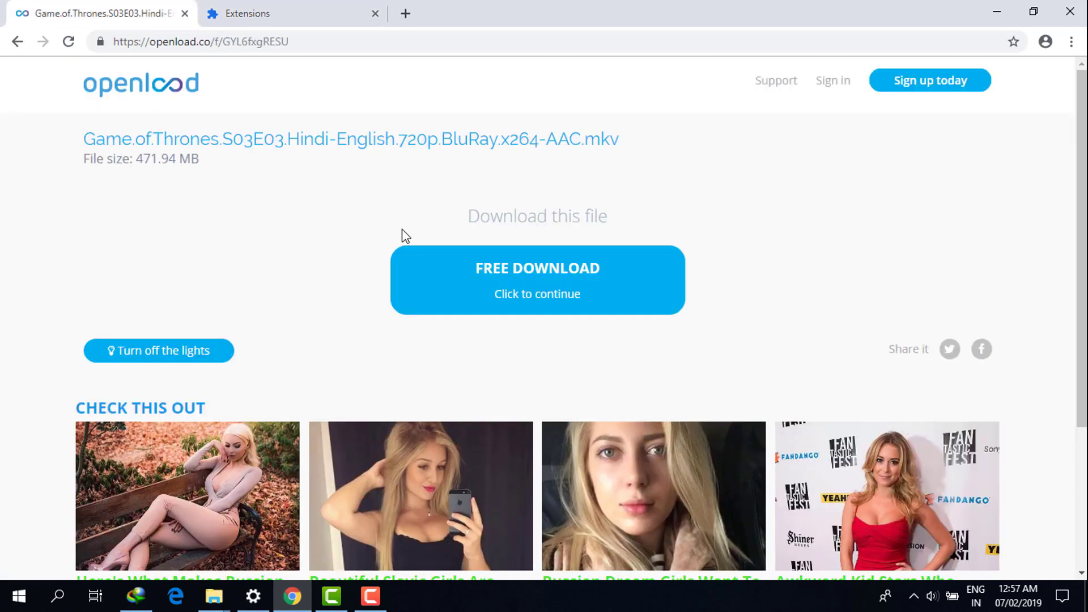
pyautogui.moveTo(557, 303)
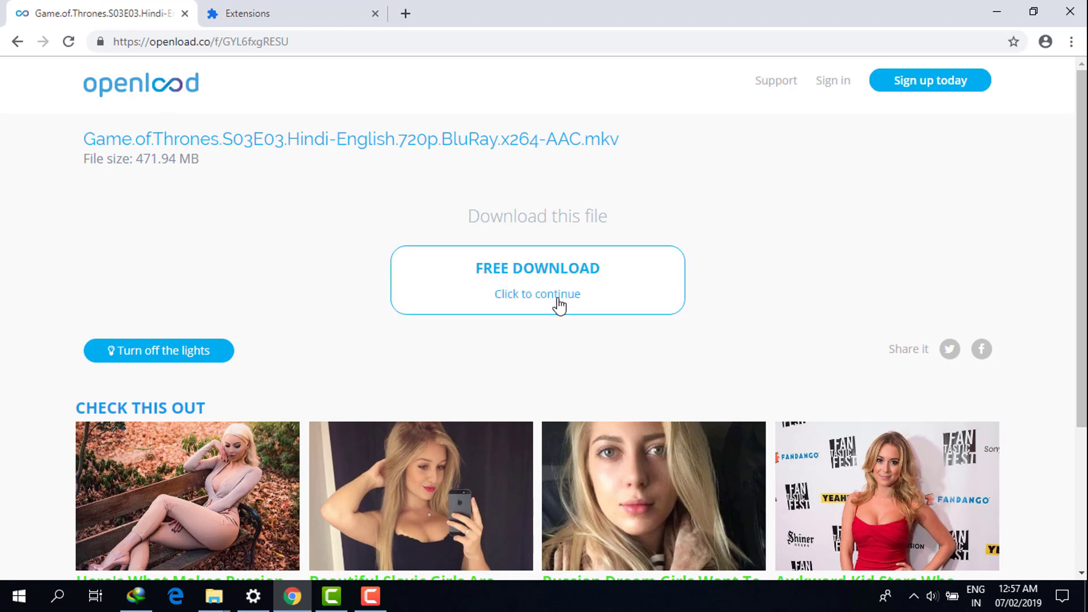
pyautogui.click(286, 14)
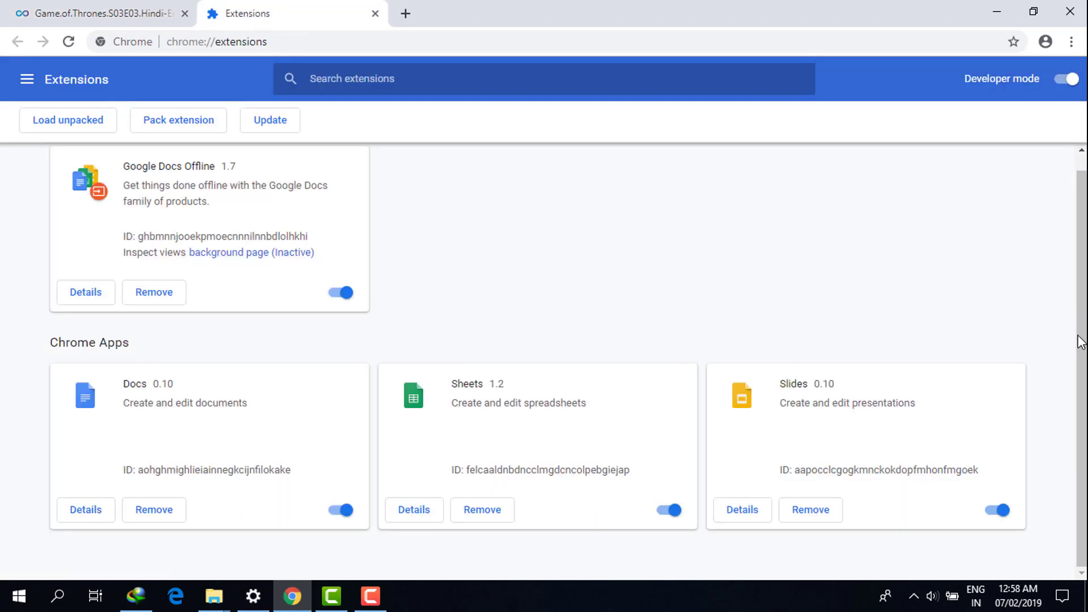
pyautogui.scroll(3)
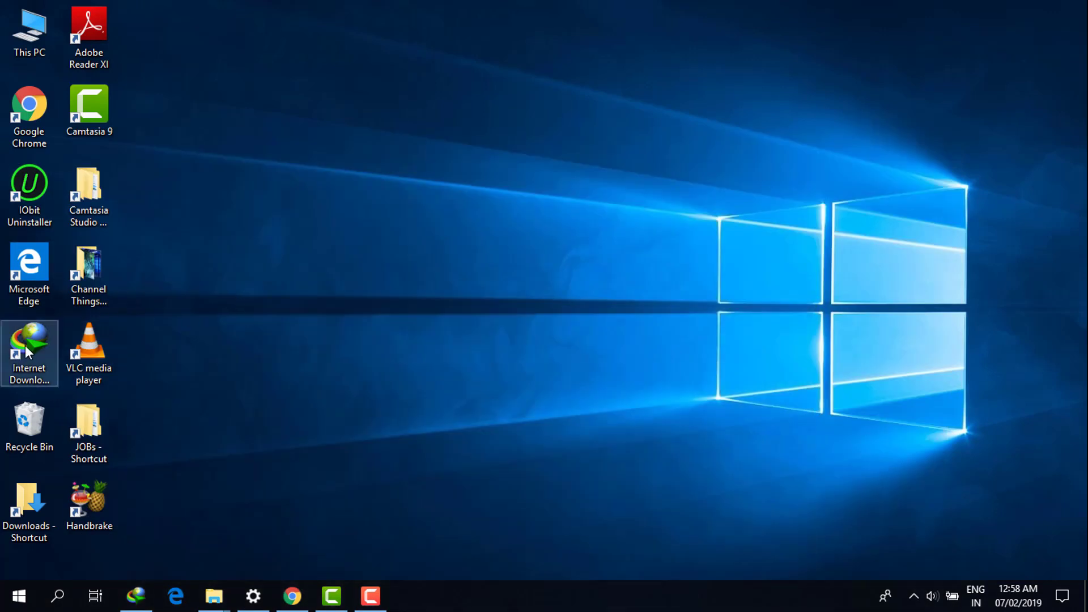
pyautogui.moveTo(43, 350)
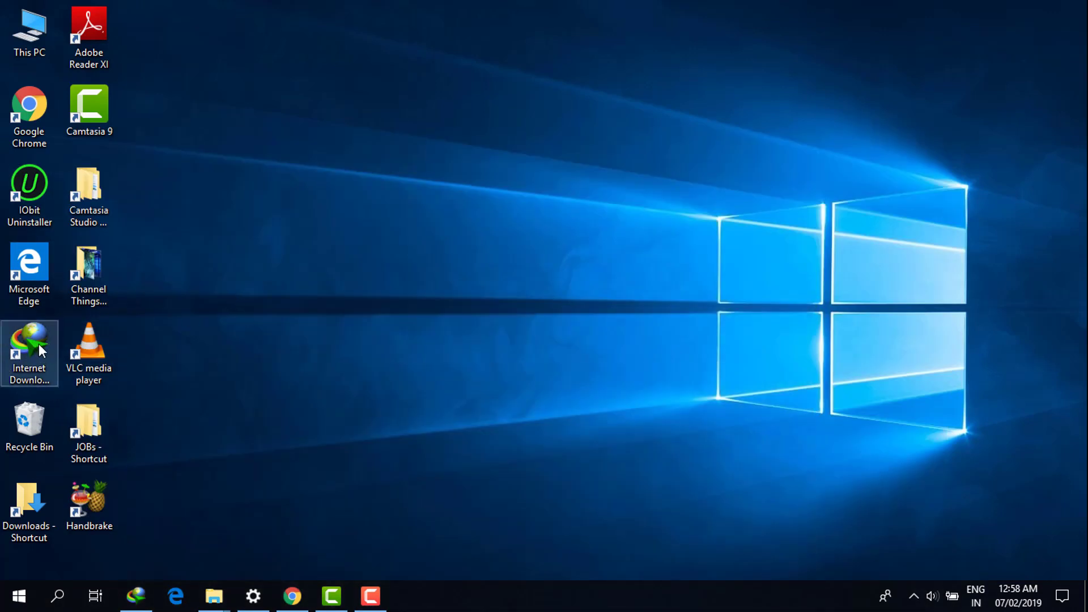
pyautogui.moveTo(340, 304)
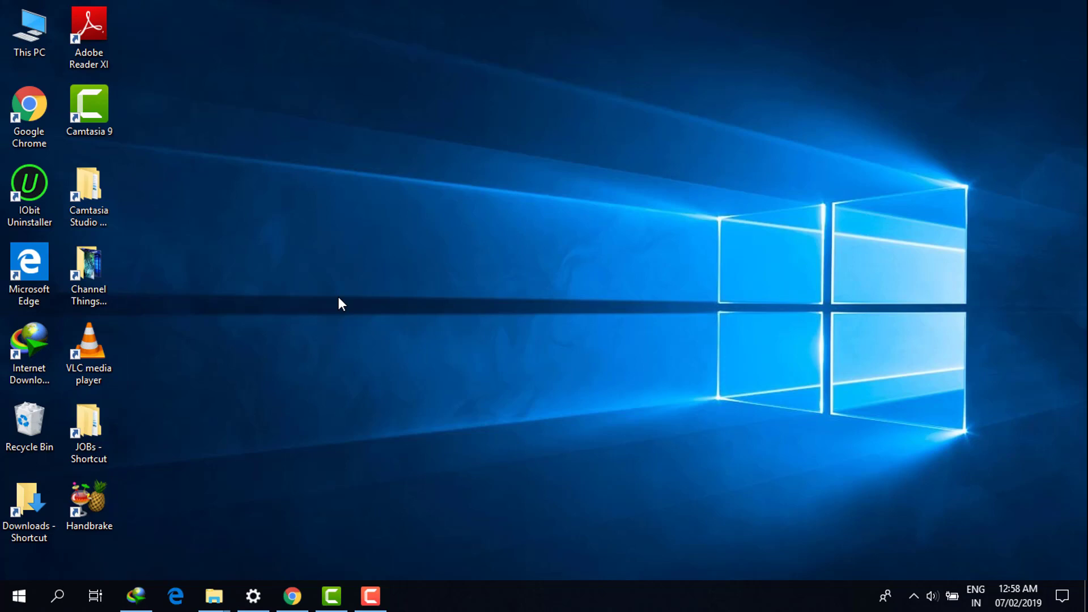
pyautogui.moveTo(352, 314)
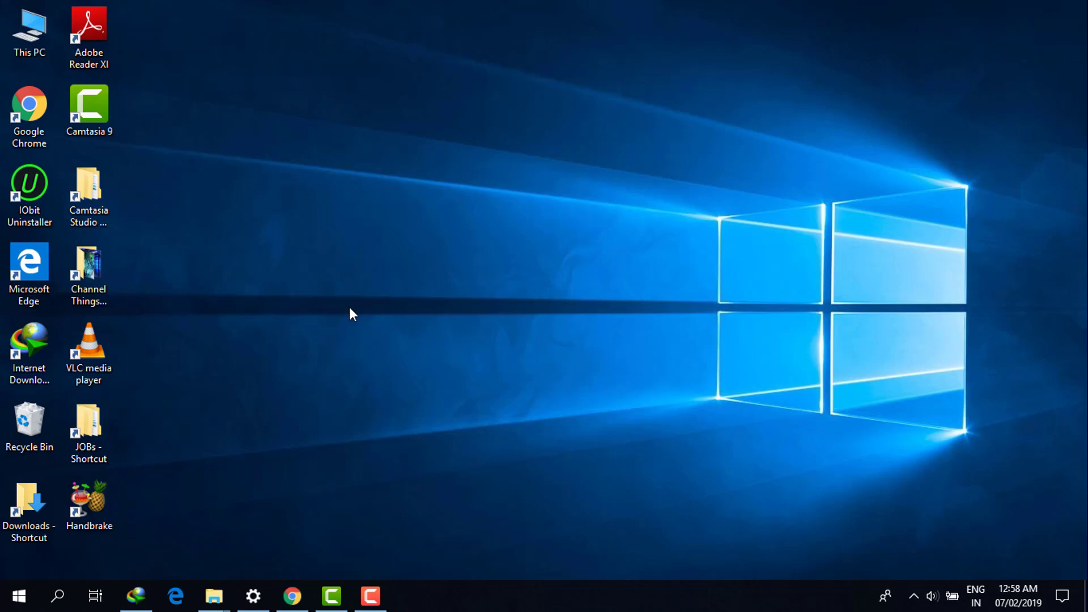
pyautogui.moveTo(359, 286)
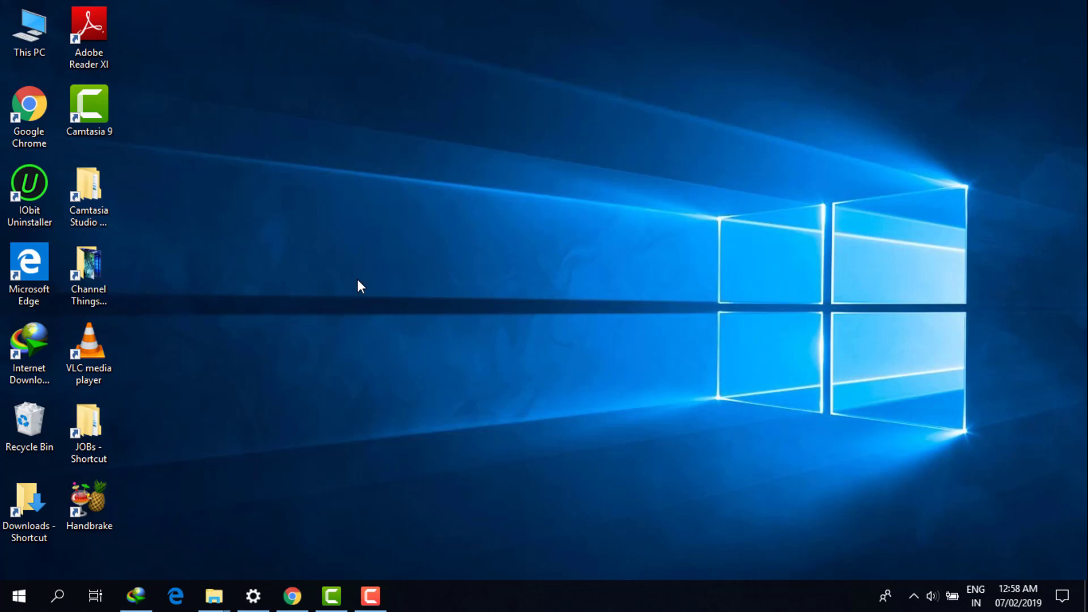
# Open the Internet Download Manager shortcut's file location from its context menu.
pyautogui.rightClick(29, 340)
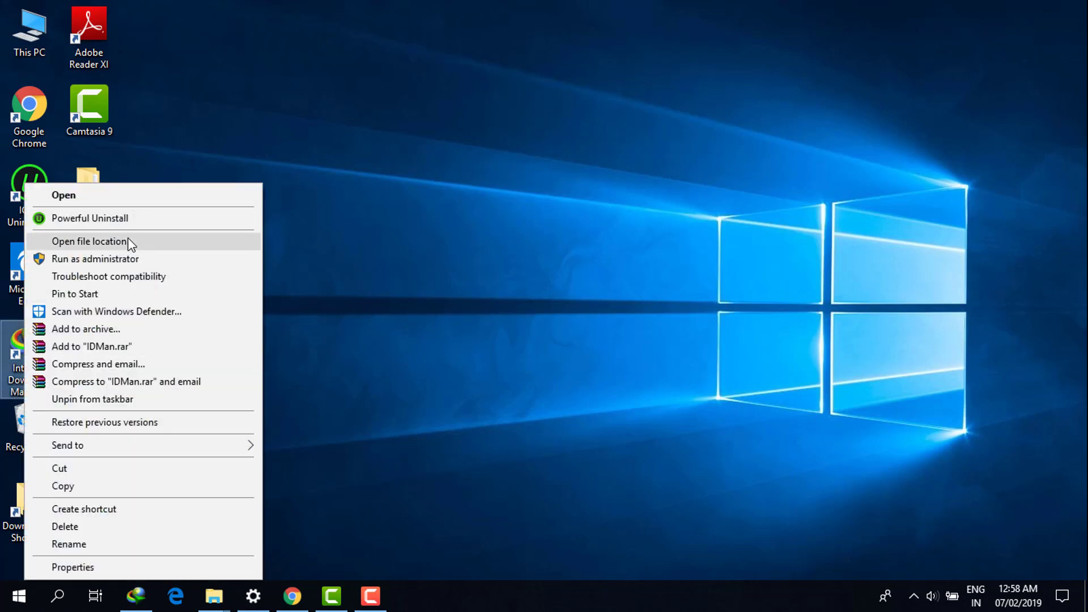
pyautogui.click(89, 240)
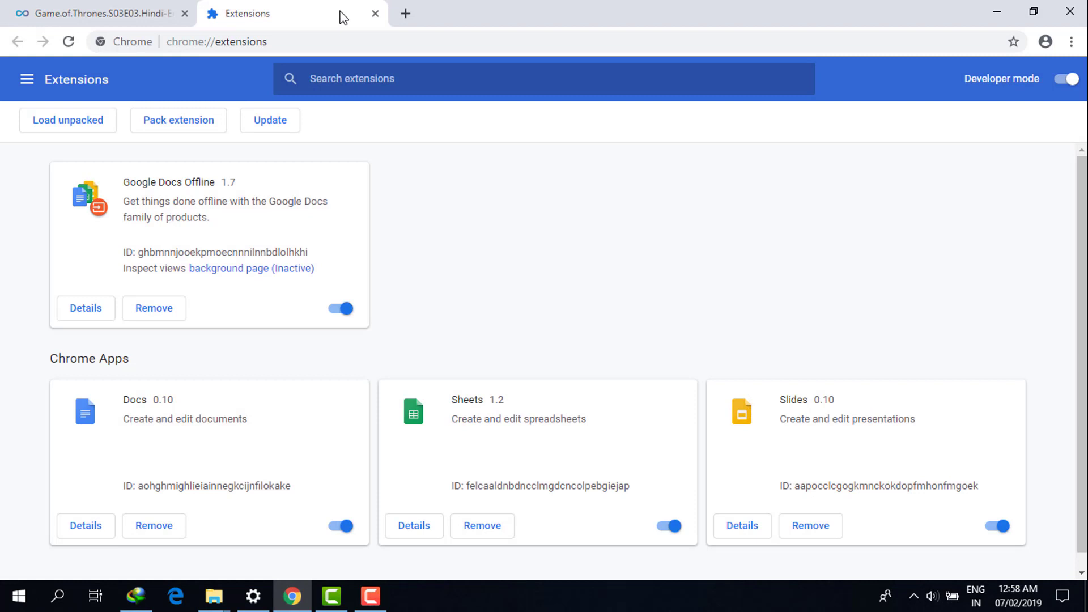
pyautogui.moveTo(244, 46)
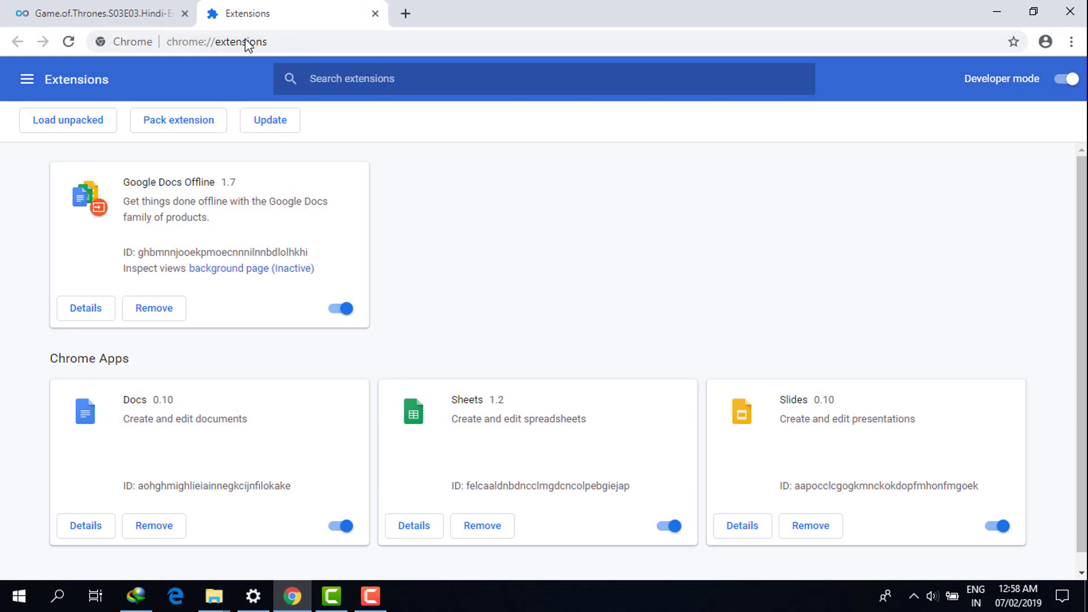
# Minimize the Chrome extensions window to reveal the IDM install folder.
pyautogui.click(1072, 41)
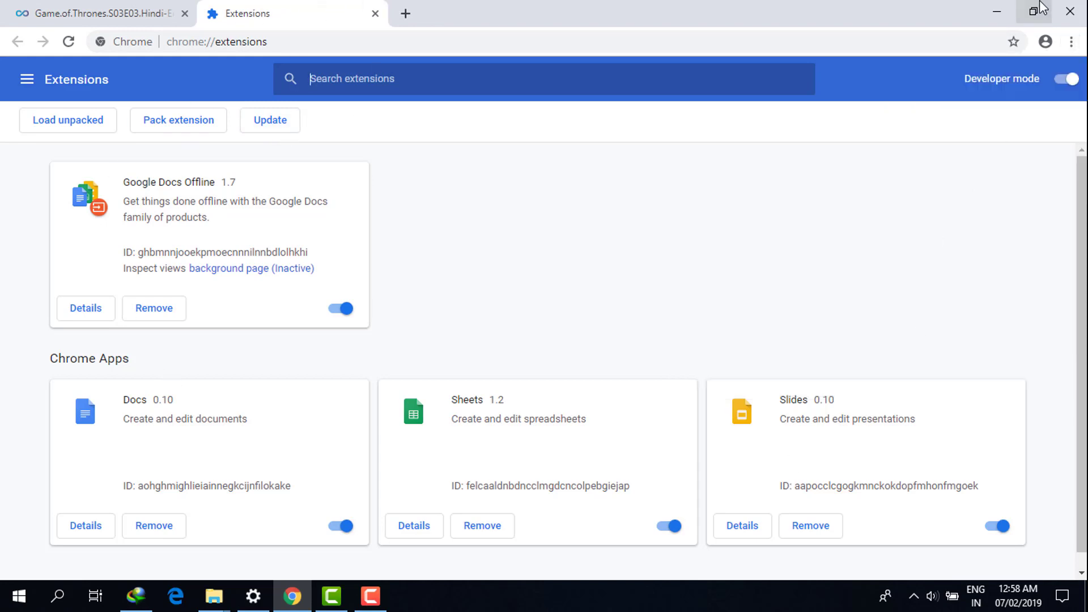
pyautogui.moveTo(900, 121)
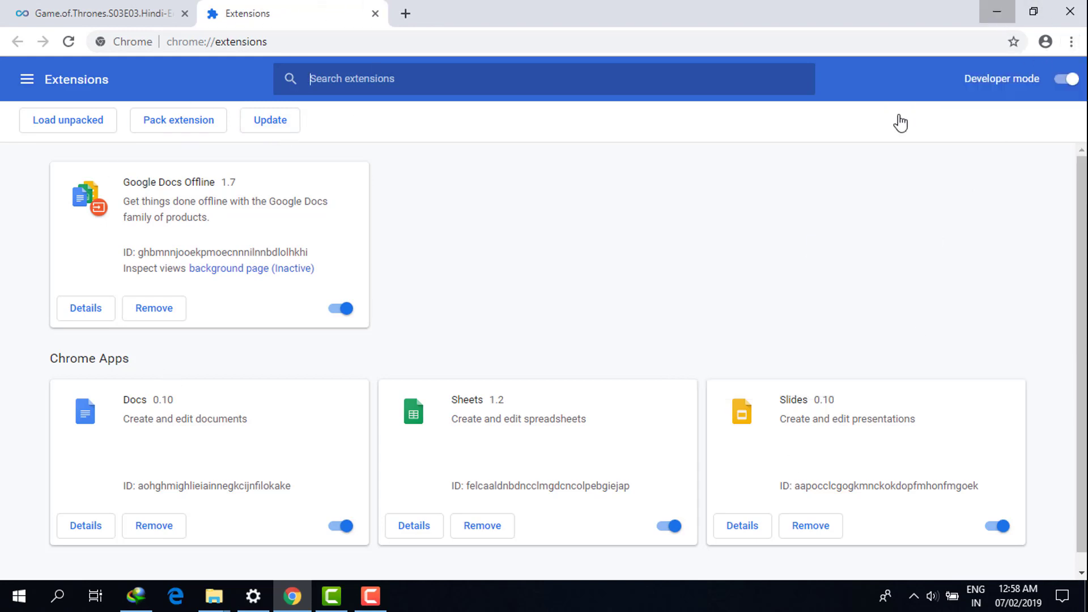
pyautogui.click(214, 596)
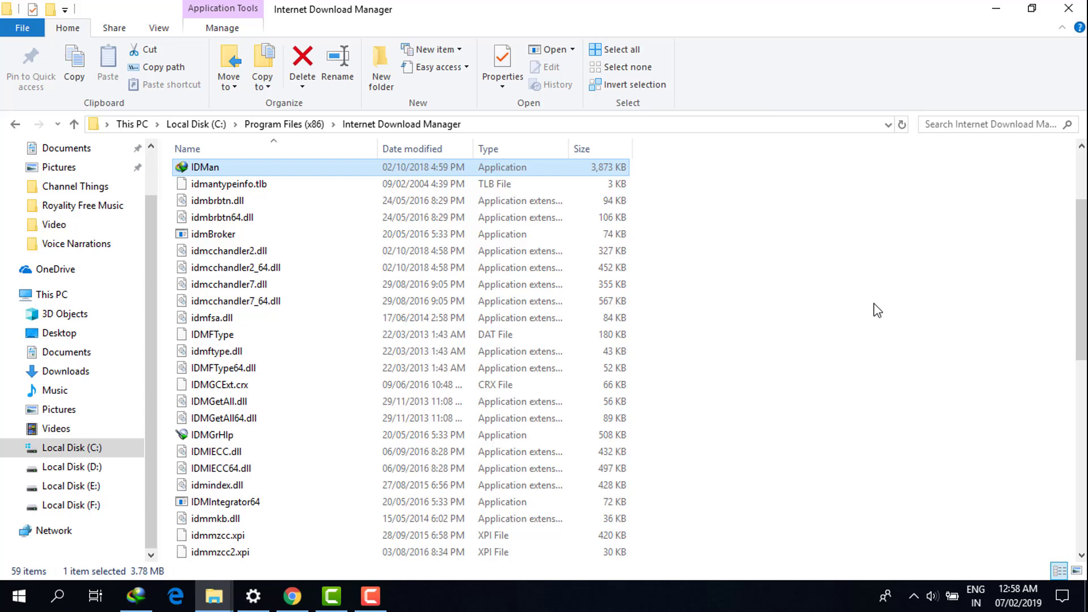
pyautogui.moveTo(281, 412)
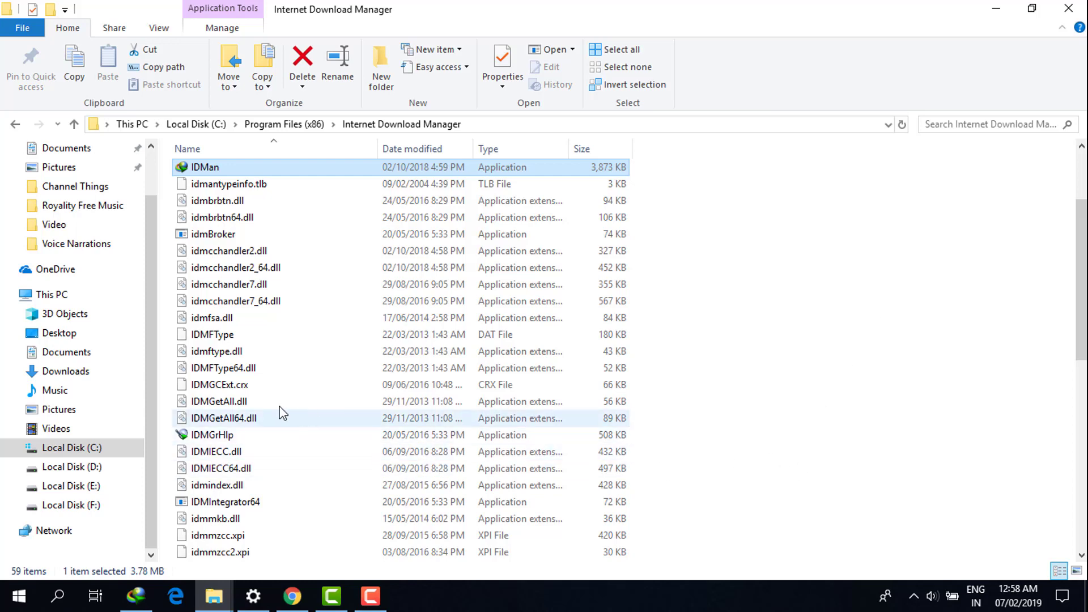
pyautogui.moveTo(241, 389)
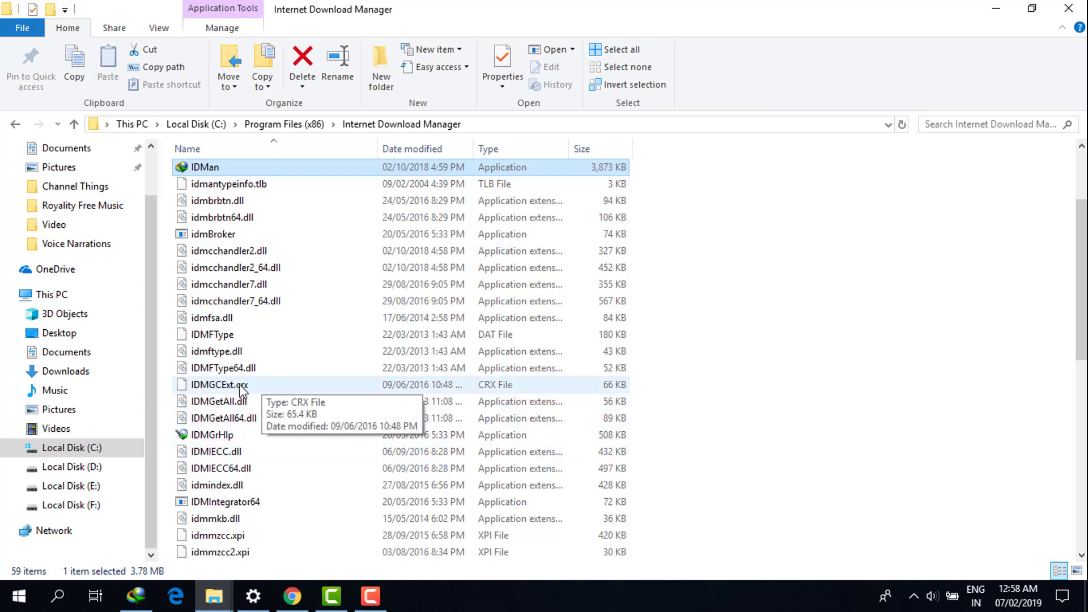
pyautogui.moveTo(254, 394)
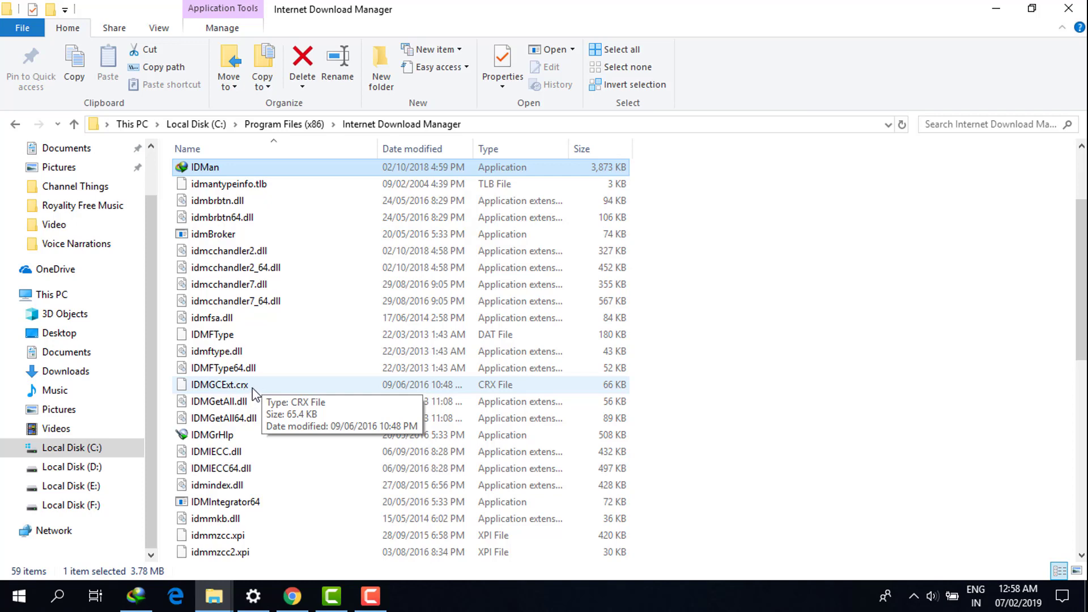
pyautogui.moveTo(310, 546)
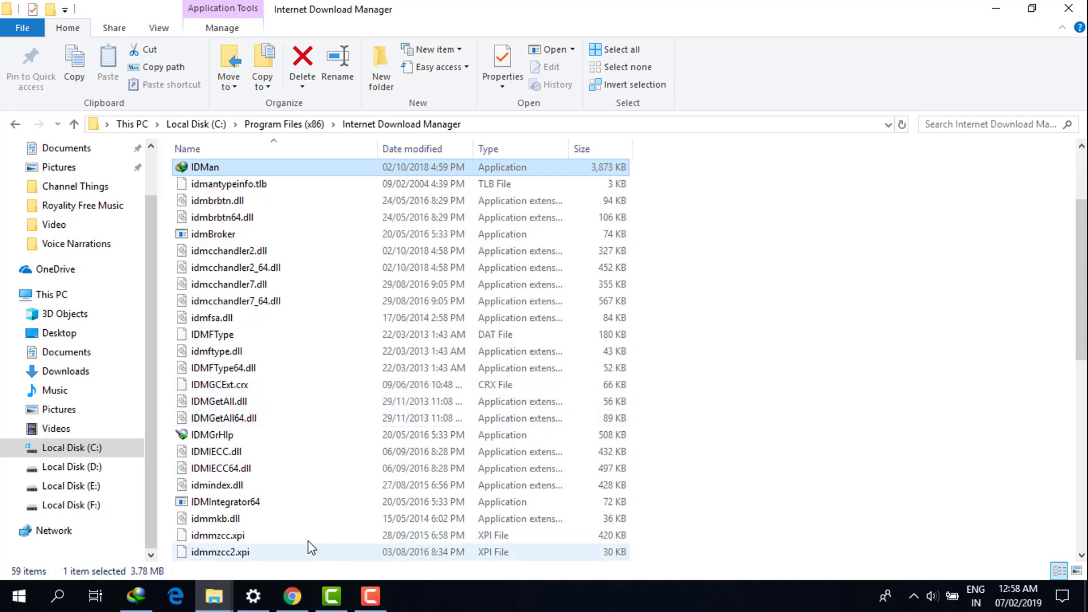
# Select IDMGCExt.crx in the Internet Download Manager folder.
pyautogui.click(293, 597)
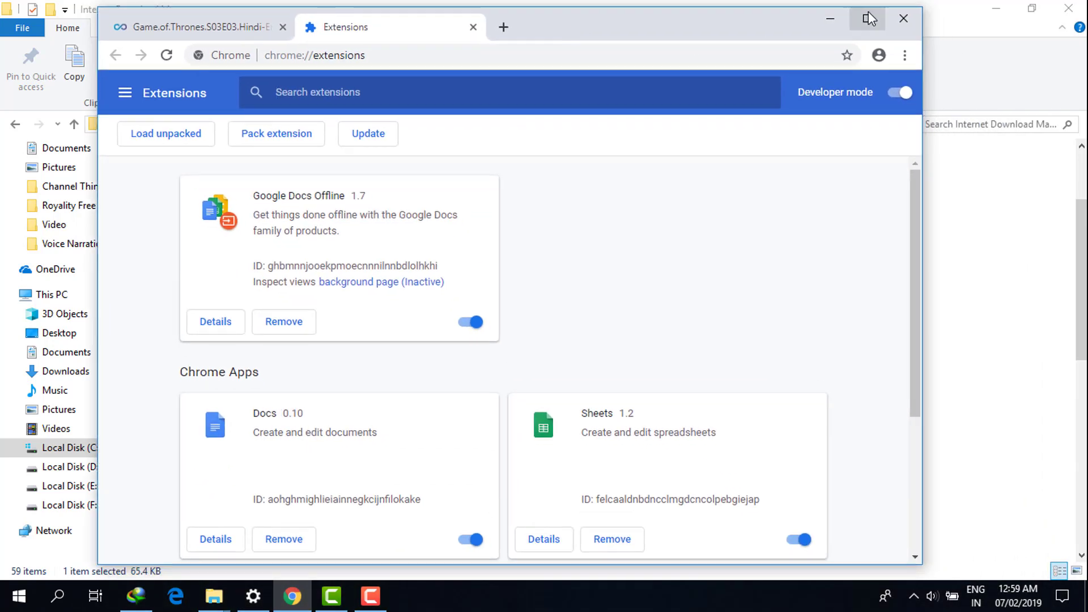
# Maximize Chrome and approve adding the IDM Integration Module extension.
pyautogui.click(867, 19)
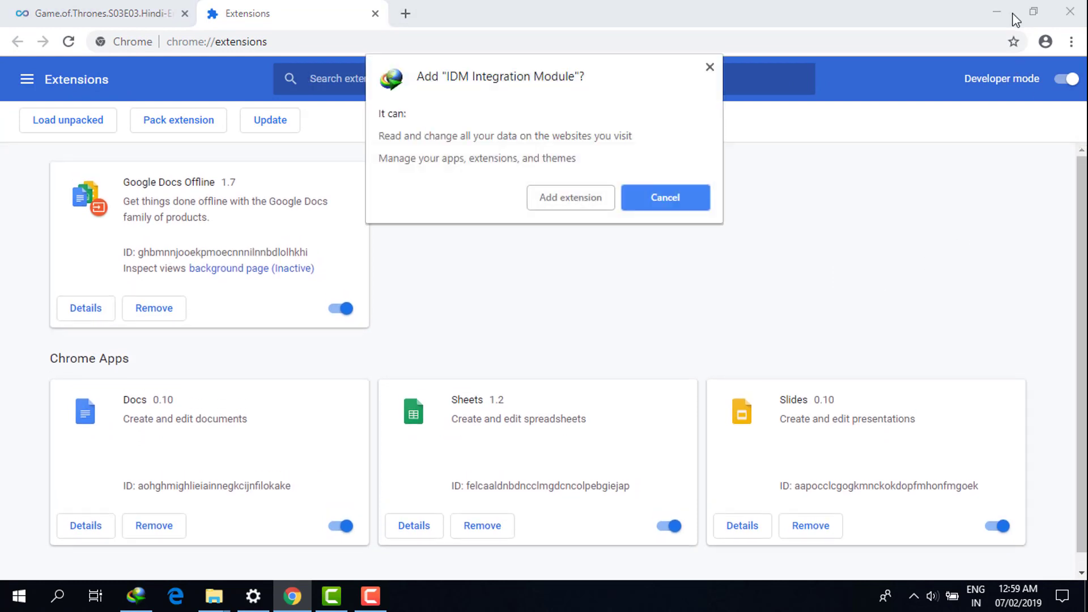
pyautogui.moveTo(383, 145)
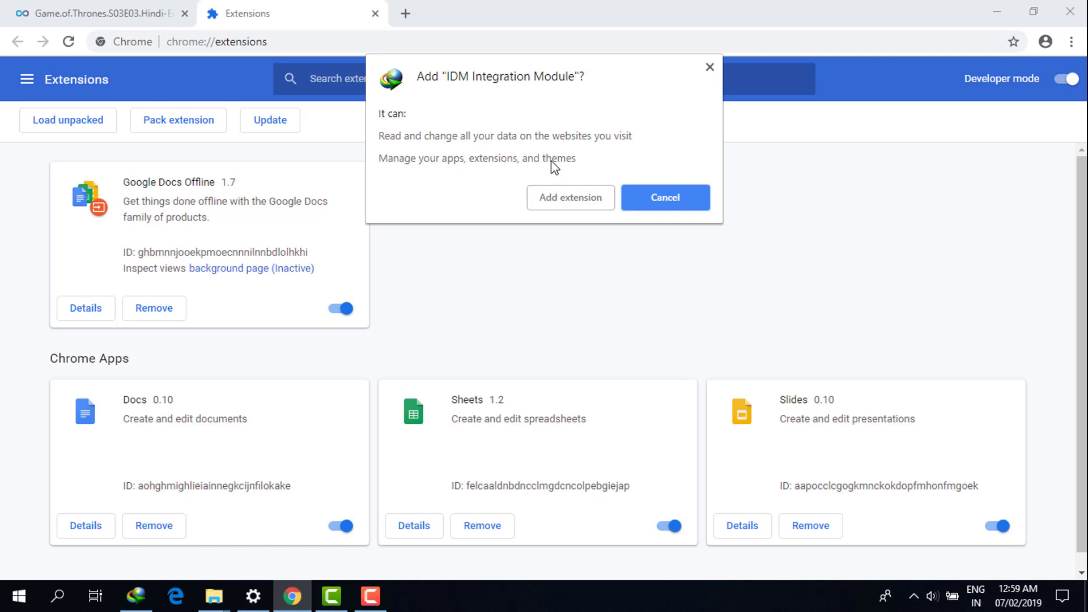
pyautogui.moveTo(571, 199)
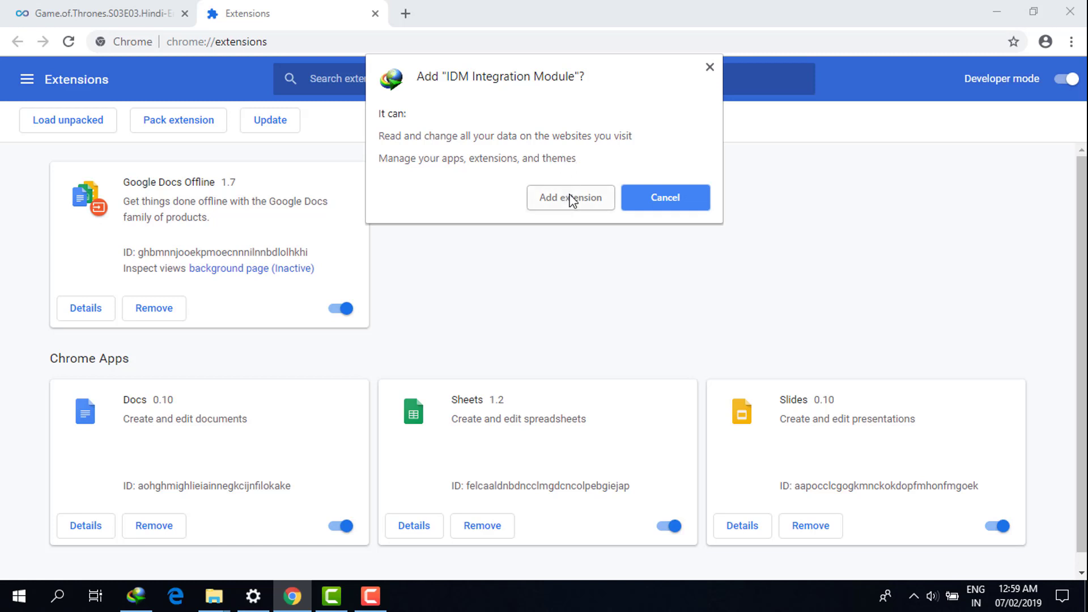
pyautogui.click(571, 197)
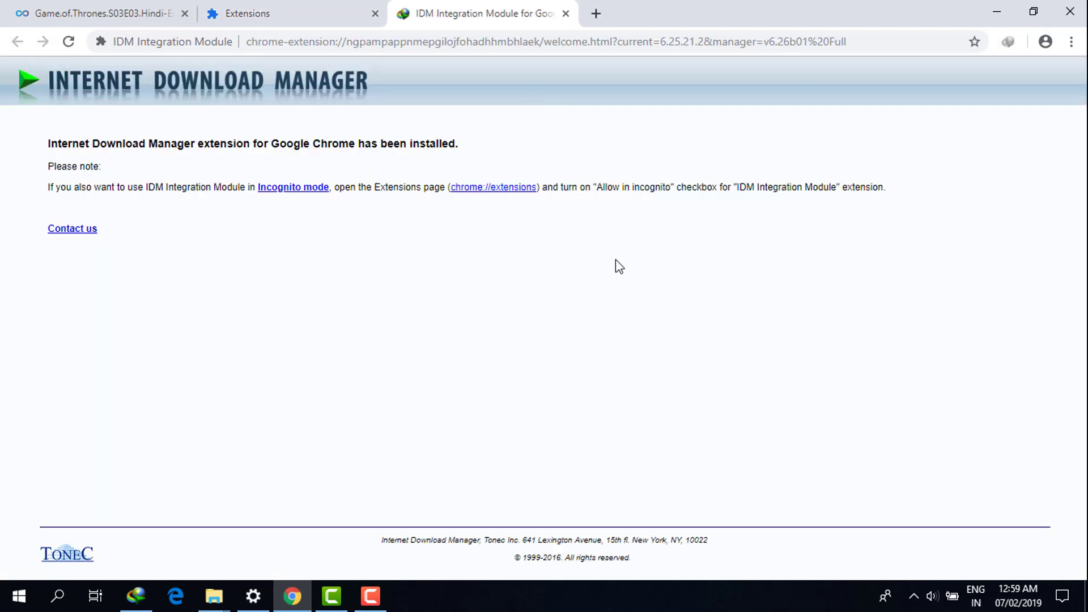
pyautogui.moveTo(499, 21)
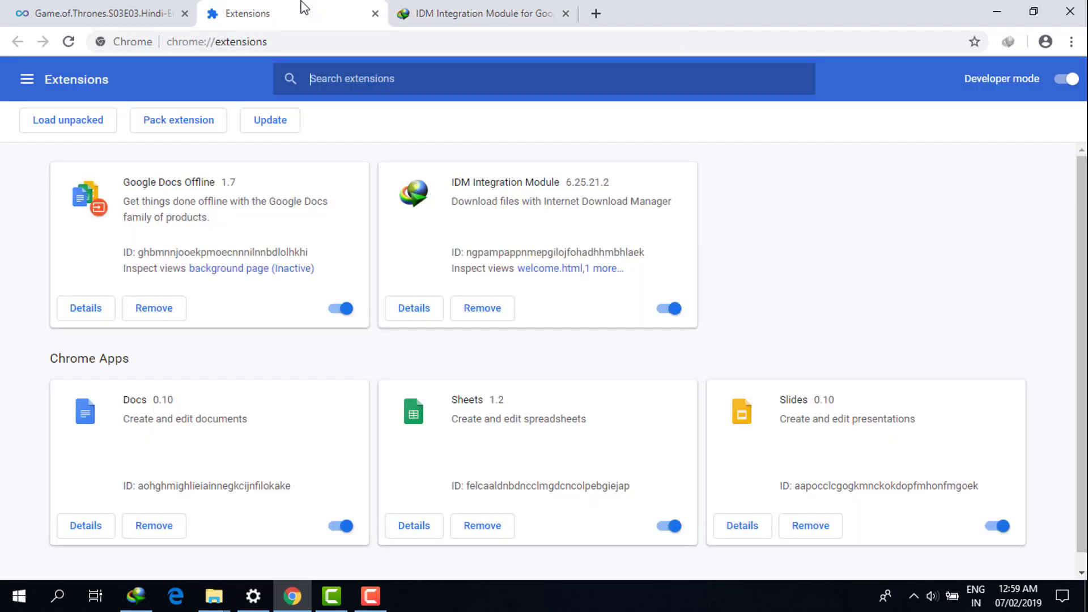
pyautogui.moveTo(565, 169)
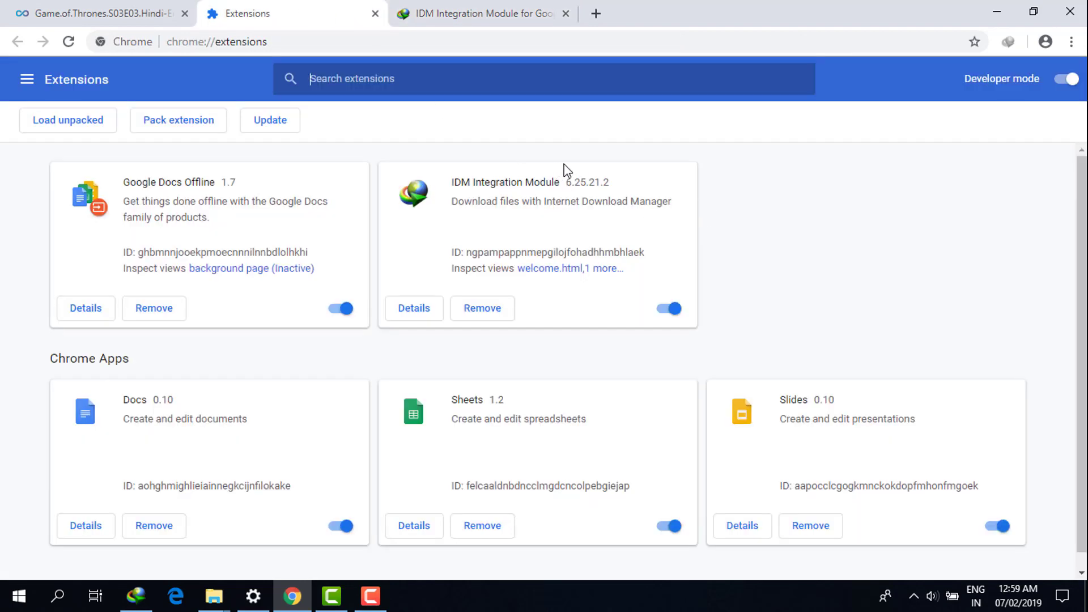
pyautogui.moveTo(782, 211)
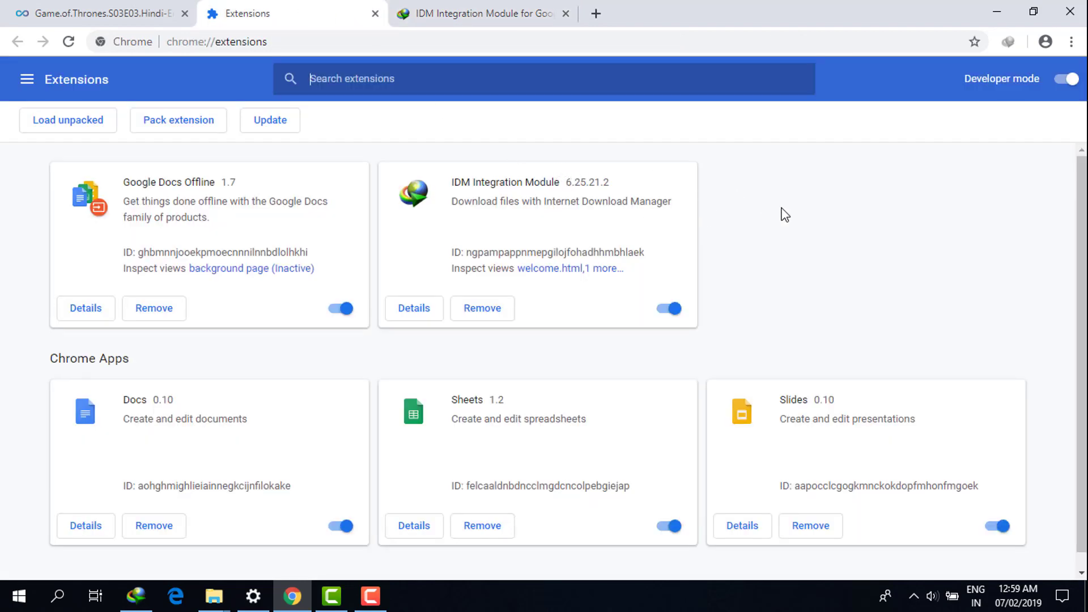
# Switch back to the openload file page tab.
pyautogui.click(102, 14)
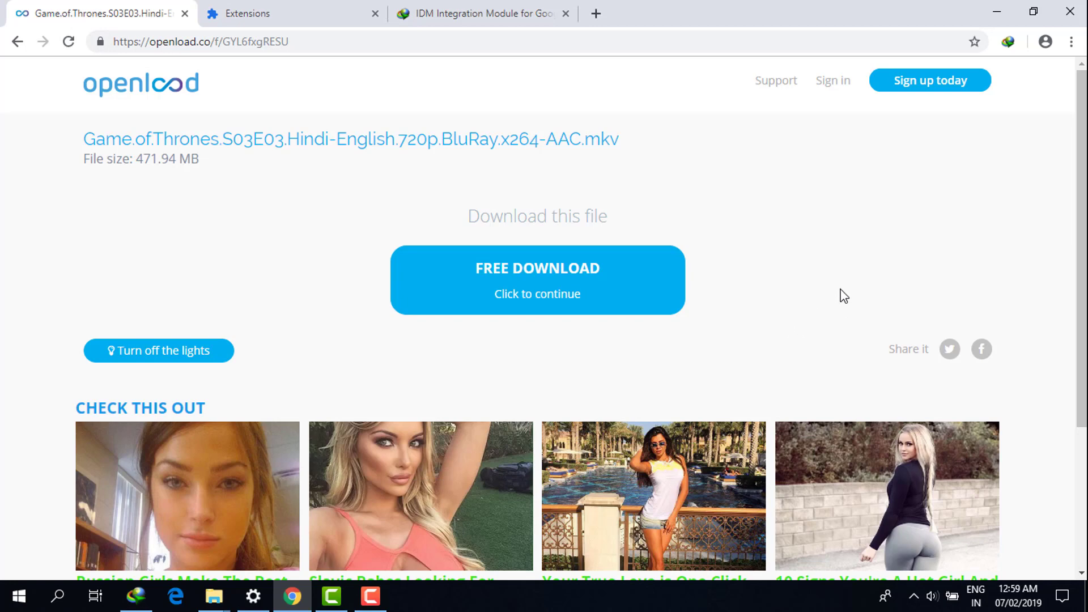
pyautogui.moveTo(531, 296)
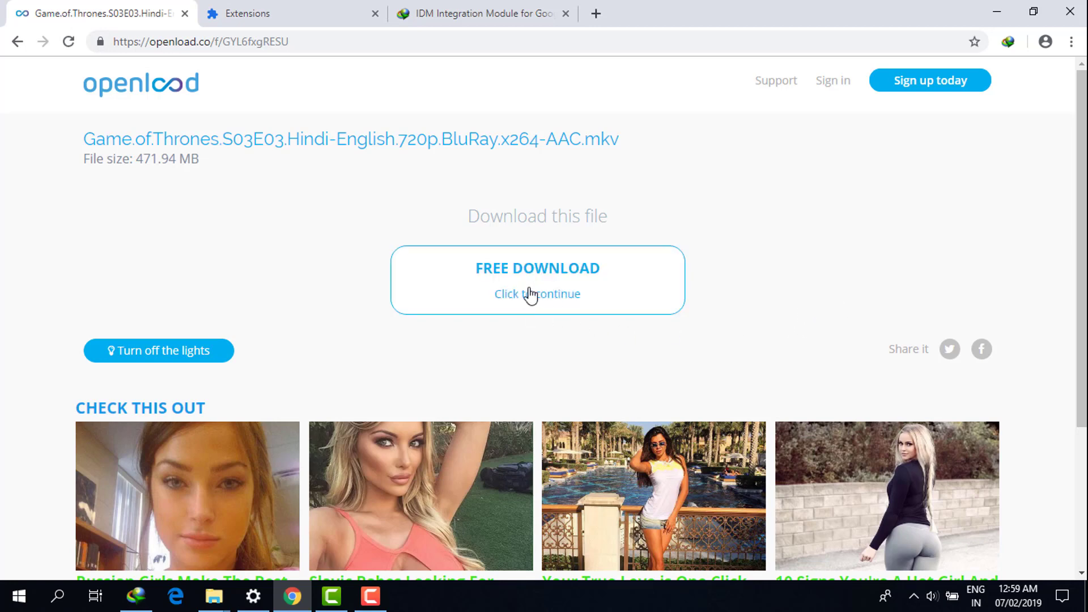
pyautogui.moveTo(541, 295)
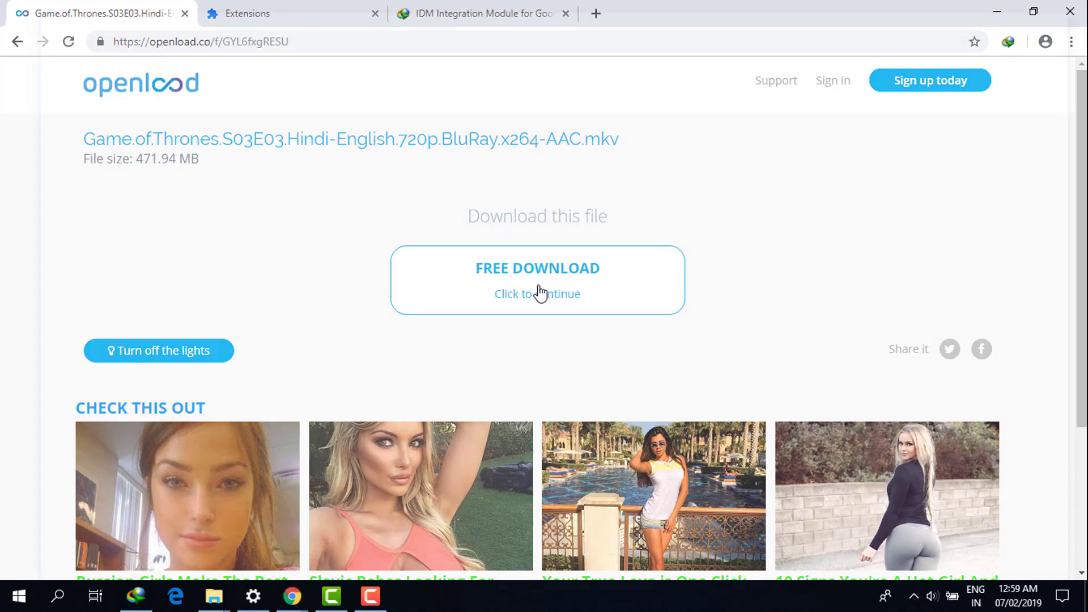
# Trigger openload's free download for the Game of Thrones S03E03 video.
pyautogui.click(537, 293)
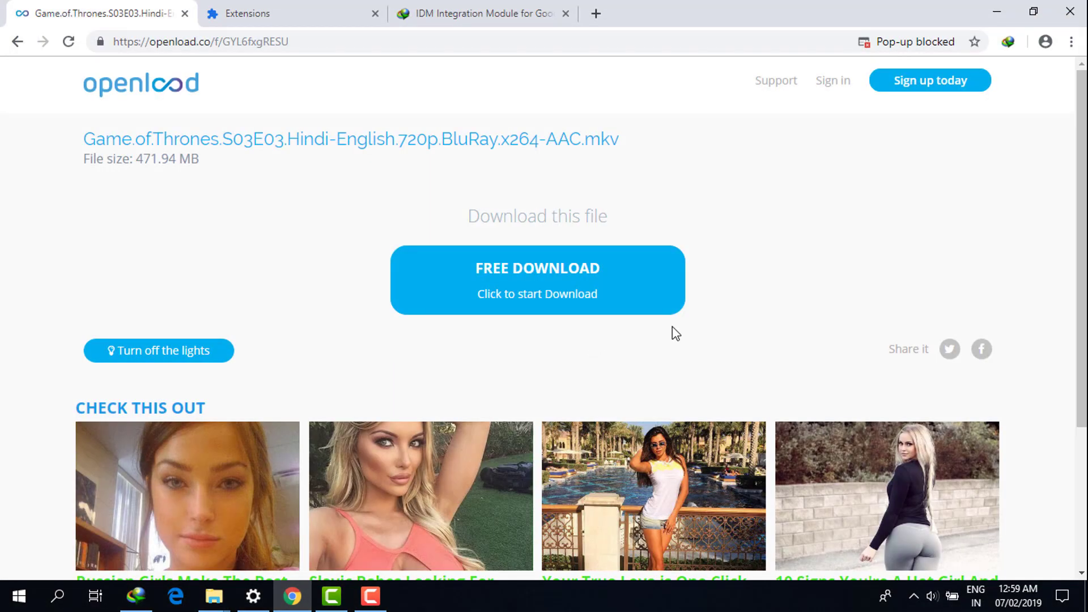
pyautogui.click(537, 268)
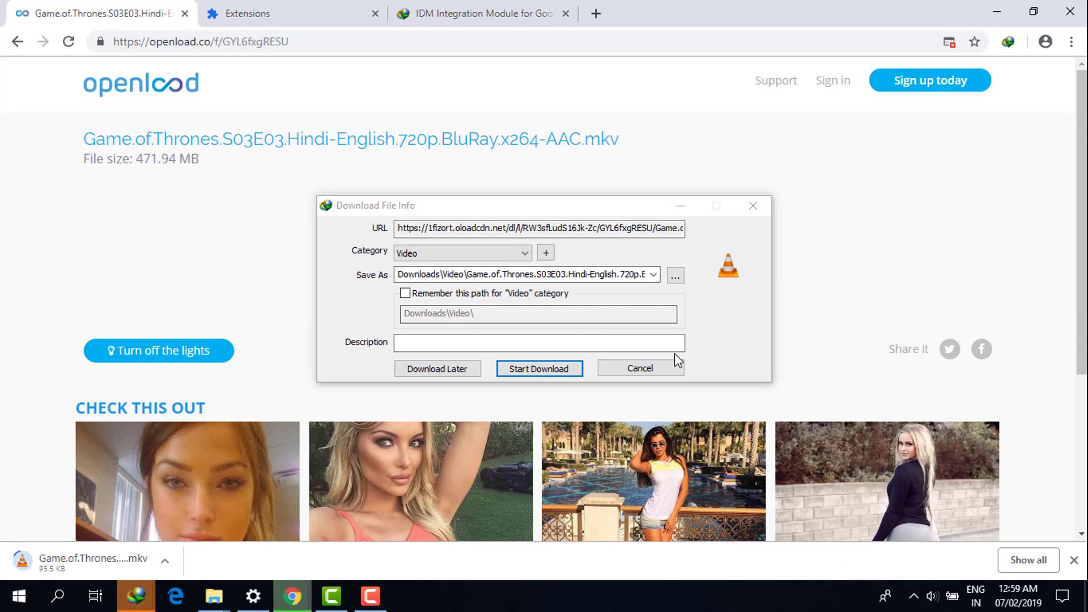
# Start the IDM download of the 471.94 MB video into Downloads\Video.
pyautogui.click(540, 368)
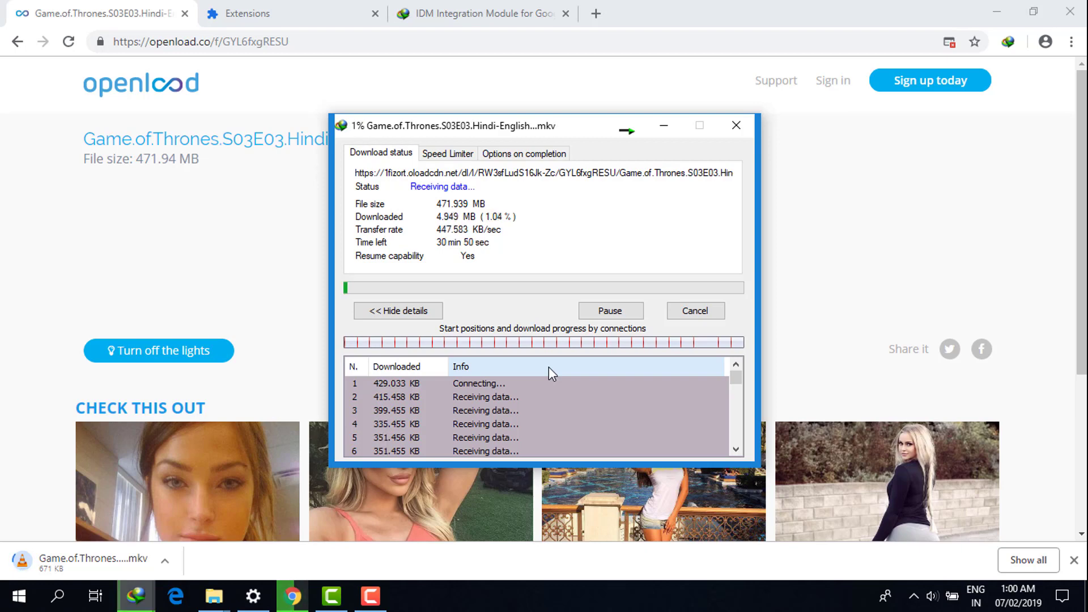
pyautogui.moveTo(575, 341)
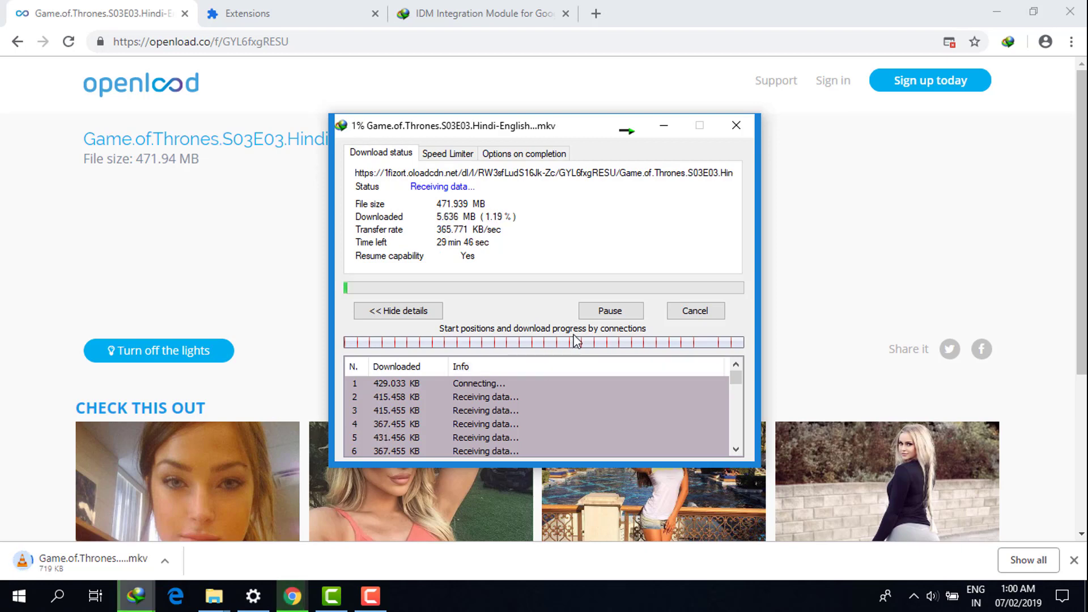